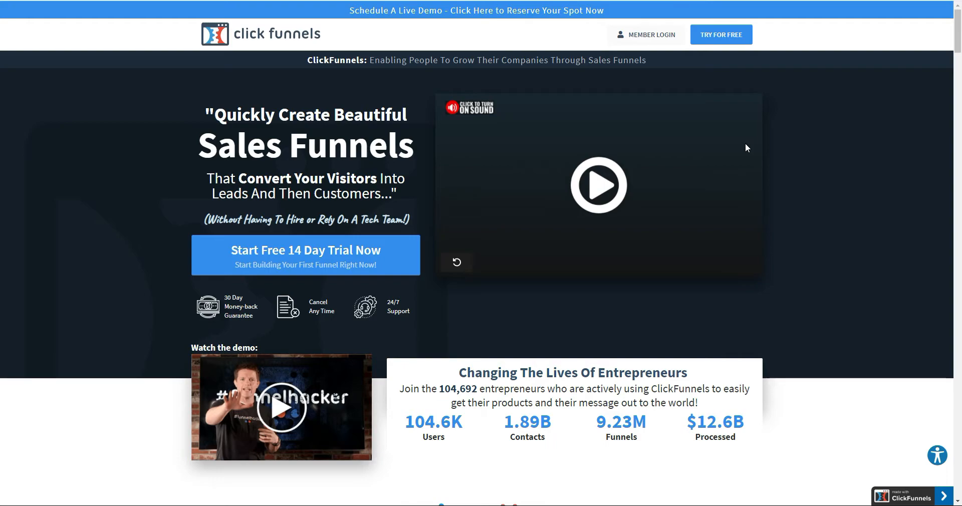
{"action": "mouse_move", "coordinate": [818, 223]}
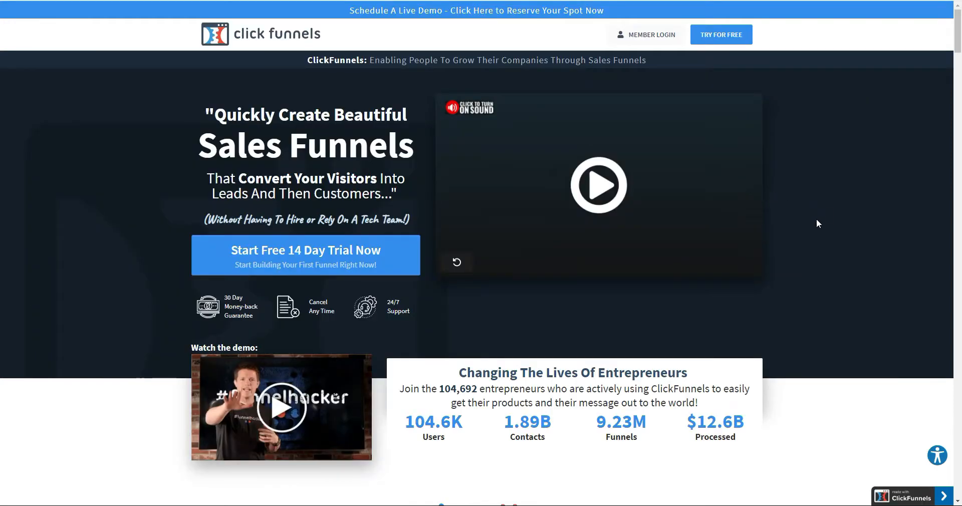
{"action": "mouse_move", "coordinate": [365, 255]}
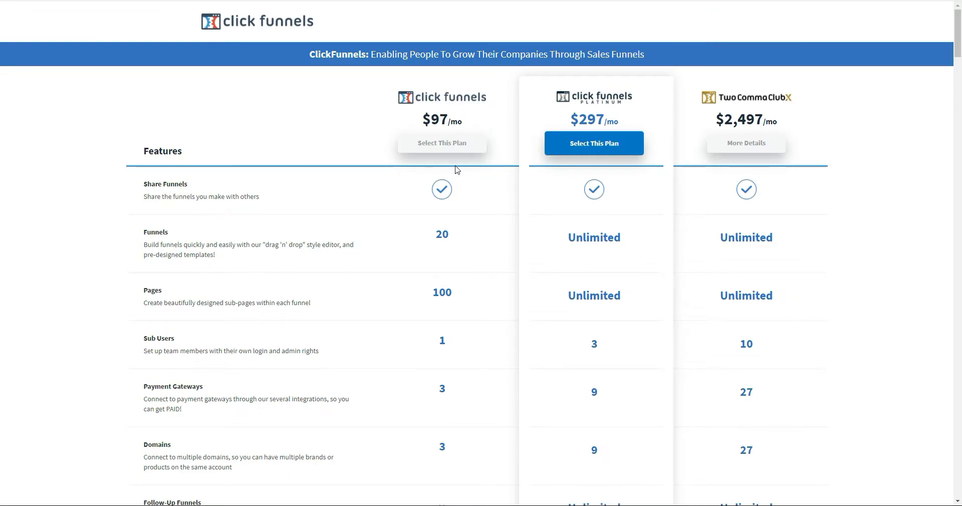
{"action": "mouse_move", "coordinate": [428, 127]}
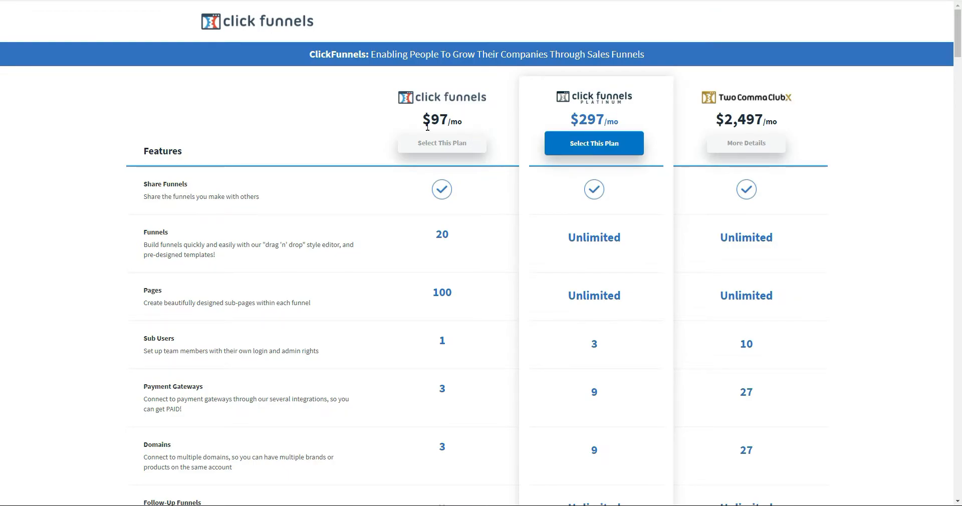
{"action": "mouse_move", "coordinate": [469, 127]}
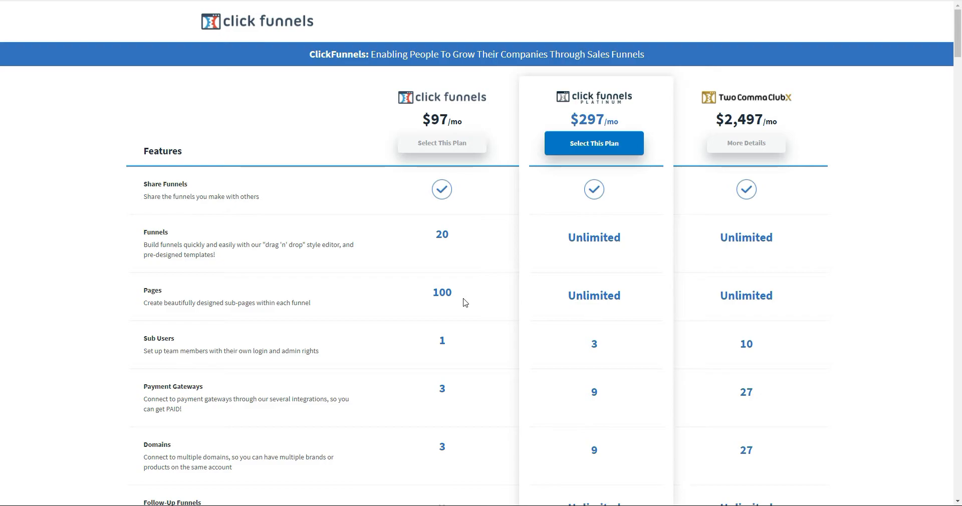
{"action": "mouse_move", "coordinate": [481, 126]}
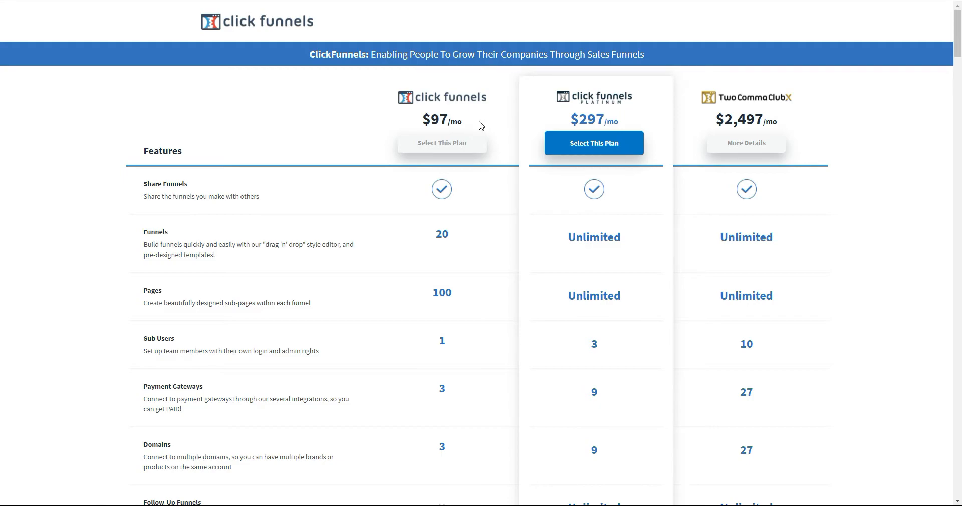
{"action": "mouse_move", "coordinate": [482, 118]}
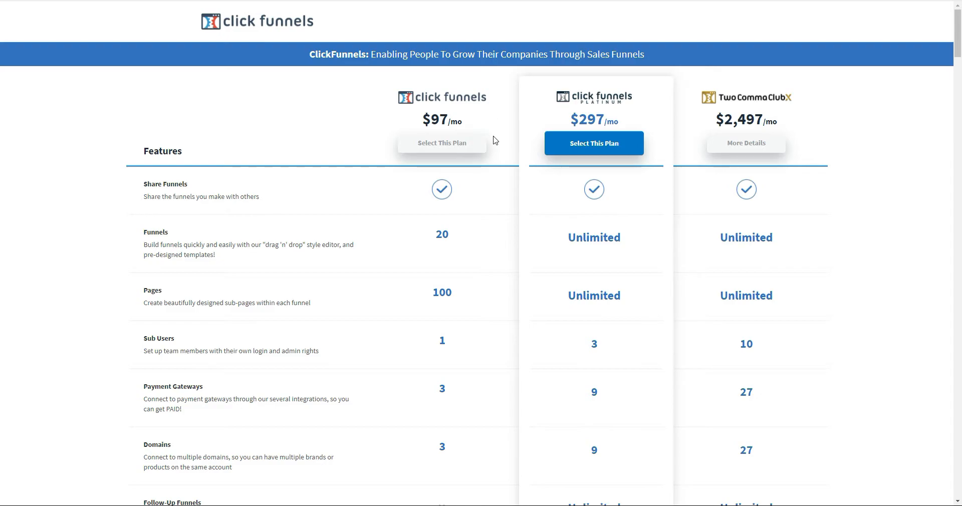
{"action": "mouse_move", "coordinate": [497, 142]}
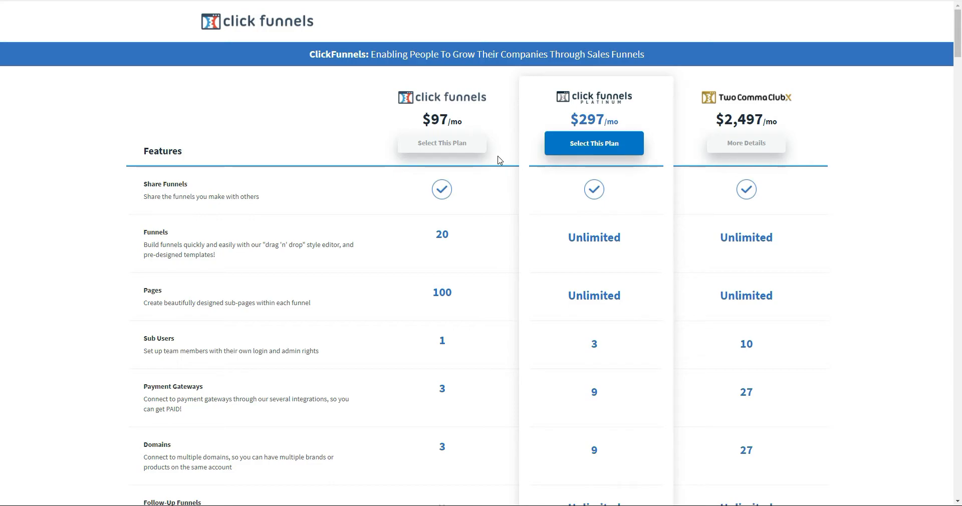
{"action": "mouse_move", "coordinate": [512, 184]}
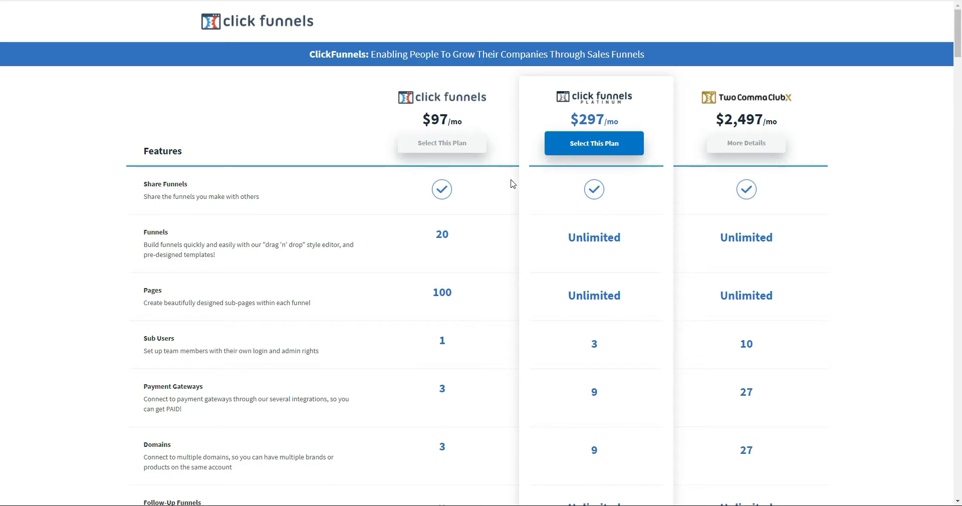
{"action": "mouse_move", "coordinate": [593, 143]}
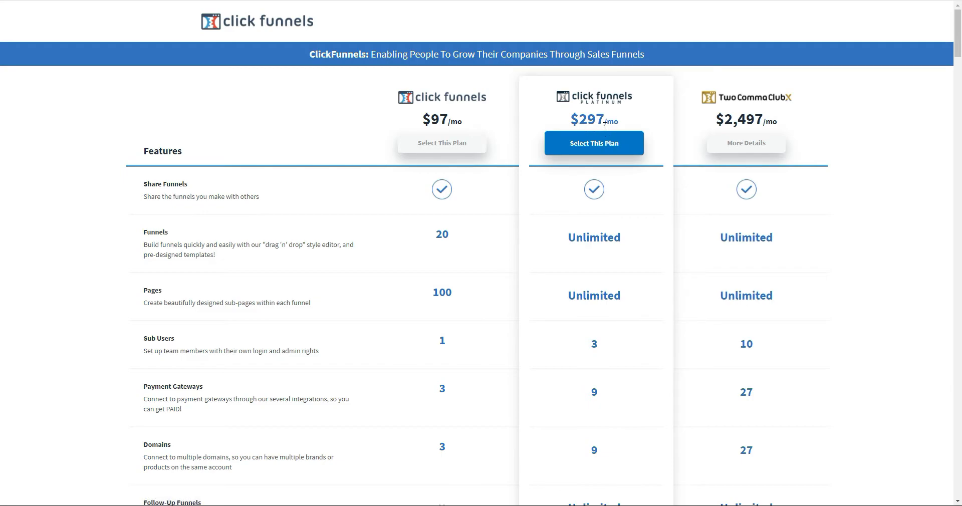
{"action": "mouse_move", "coordinate": [530, 126]}
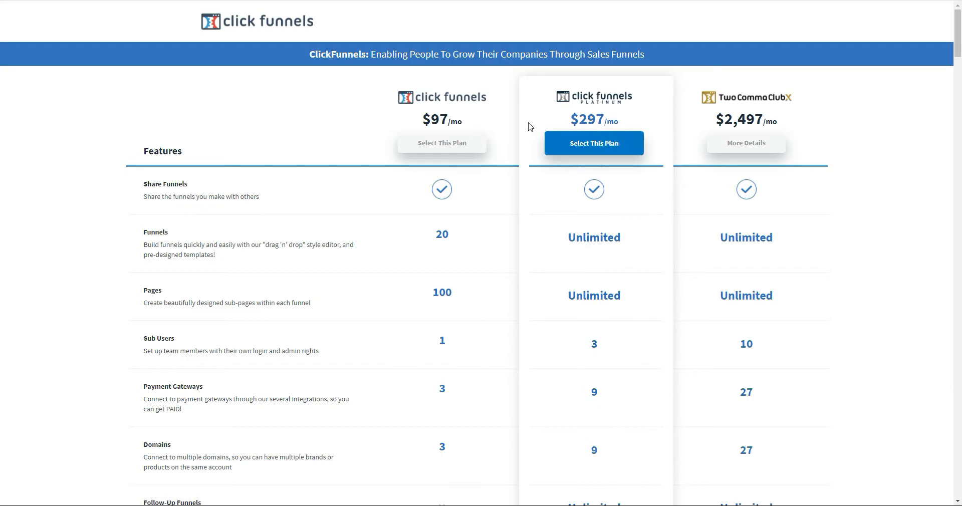
{"action": "mouse_move", "coordinate": [514, 129]}
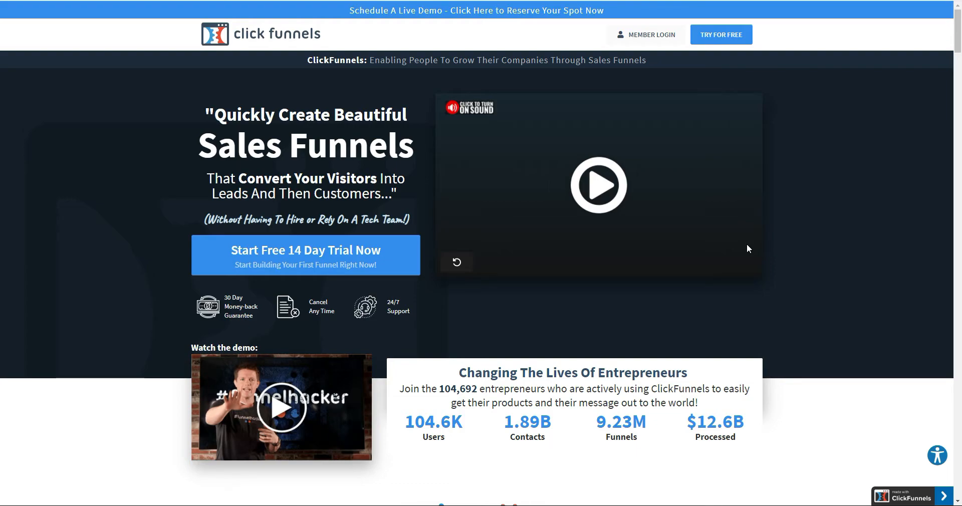
{"action": "mouse_move", "coordinate": [618, 189]}
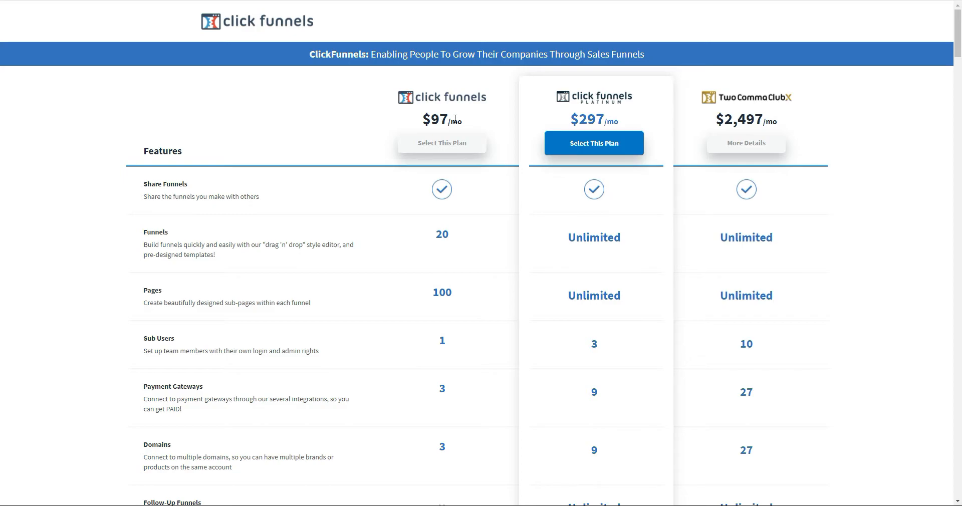
{"action": "mouse_move", "coordinate": [465, 114]}
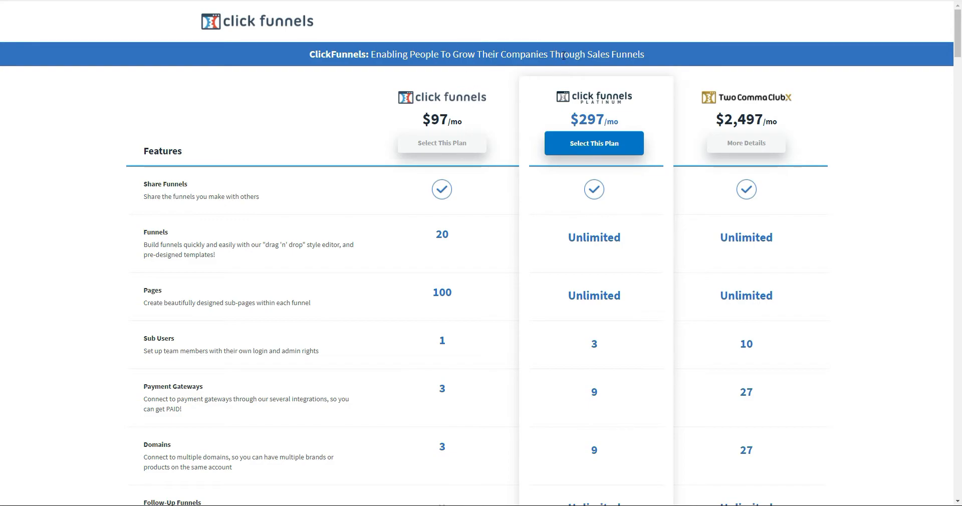
{"action": "mouse_move", "coordinate": [558, 36]}
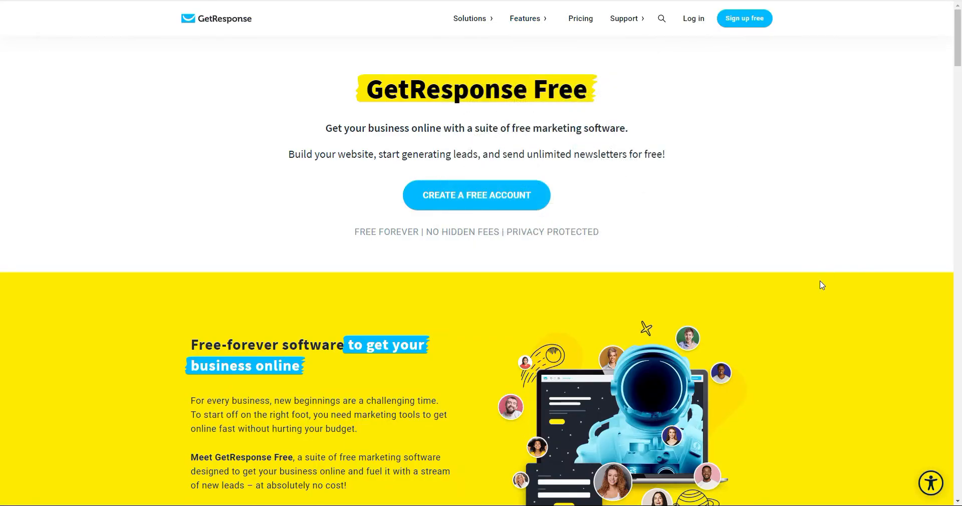
Scroll past the free website builder and 500-contact lead tools to unlimited email marketing
{"action": "scroll", "scroll_direction": "down", "scroll_amount": 3}
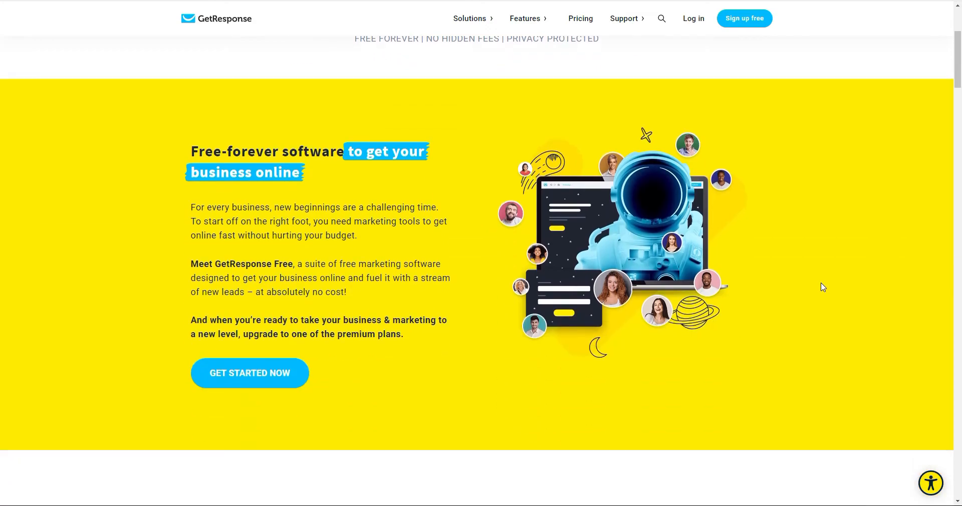
{"action": "scroll", "scroll_direction": "down", "scroll_amount": 3}
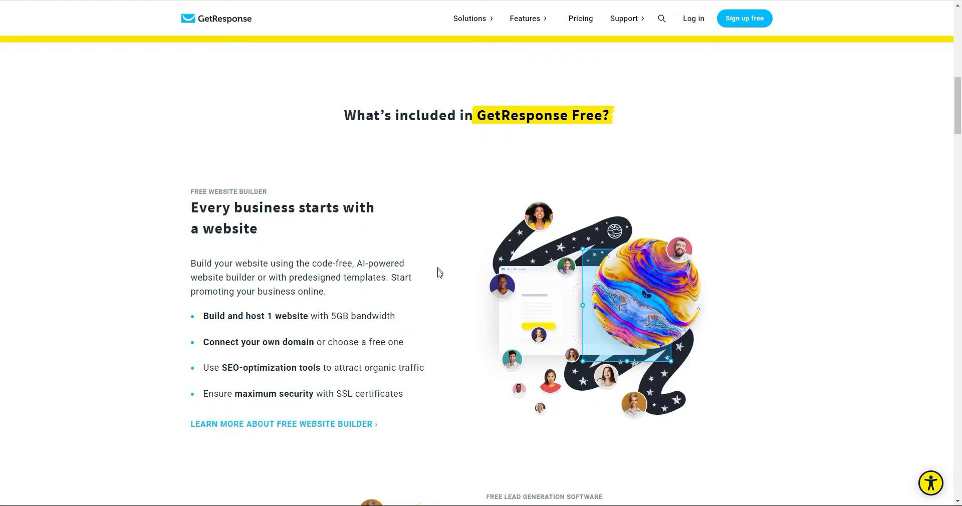
{"action": "mouse_move", "coordinate": [445, 293]}
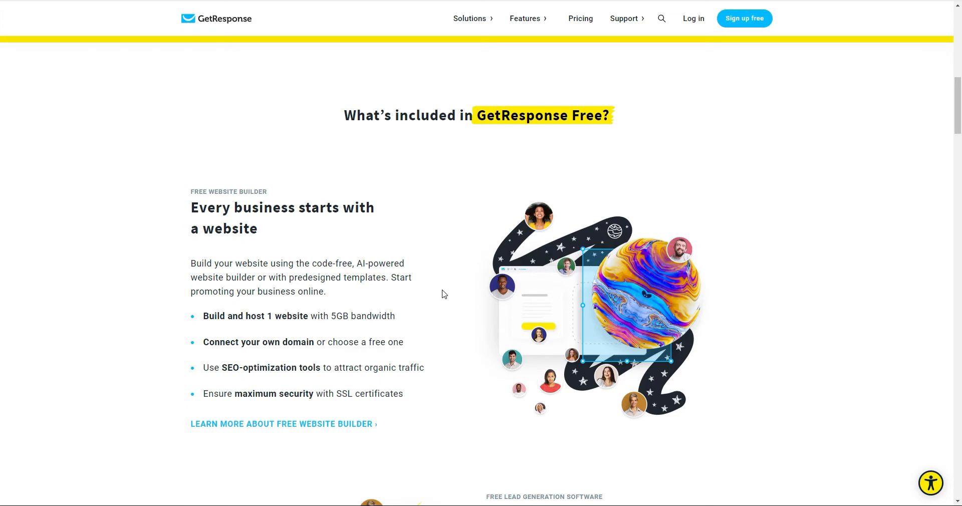
{"action": "mouse_move", "coordinate": [446, 298]}
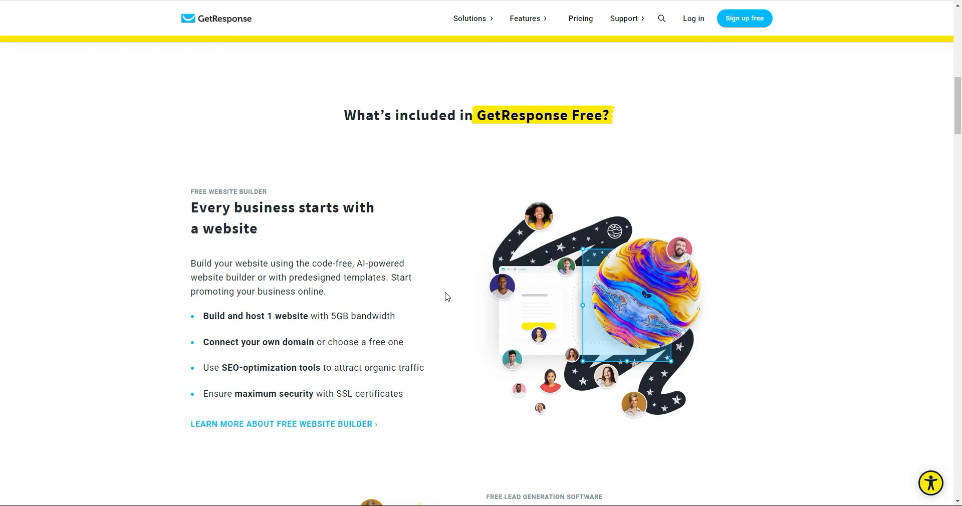
{"action": "mouse_move", "coordinate": [442, 292]}
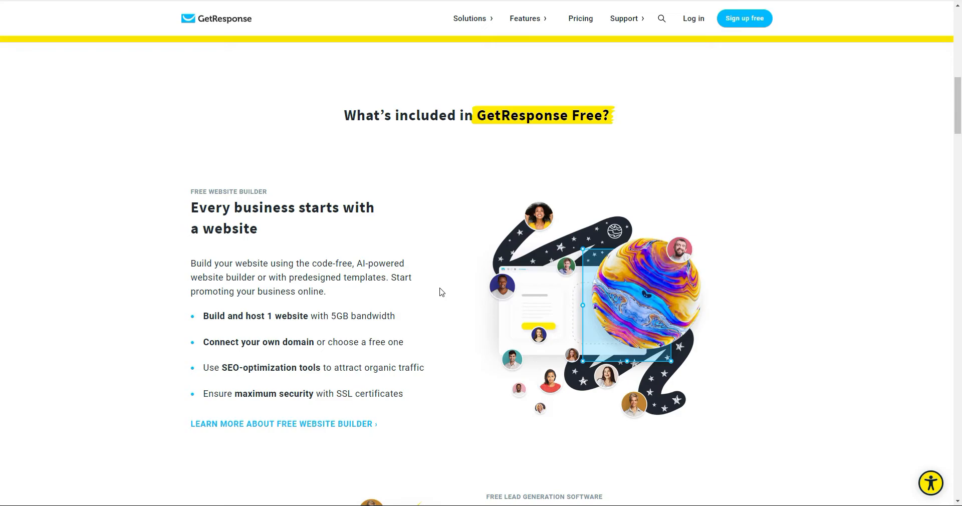
{"action": "mouse_move", "coordinate": [440, 287]}
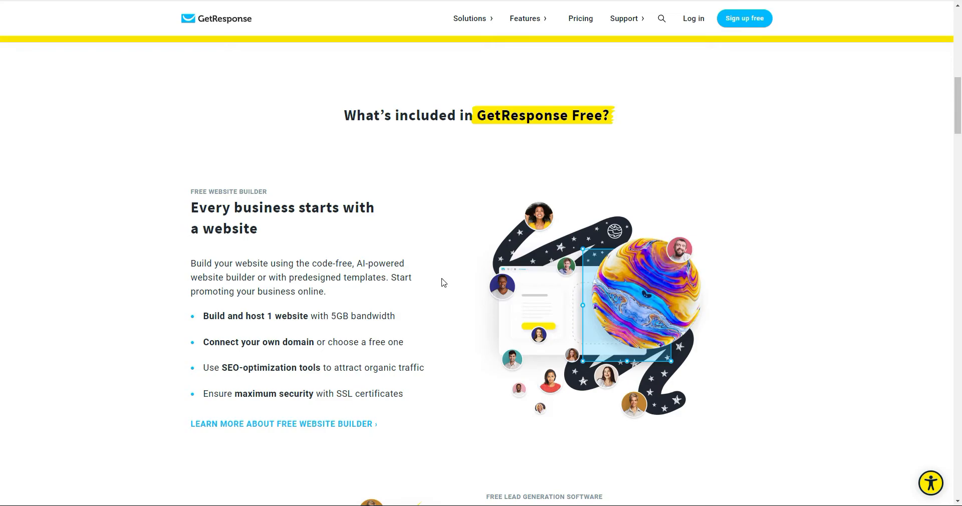
{"action": "mouse_move", "coordinate": [451, 299]}
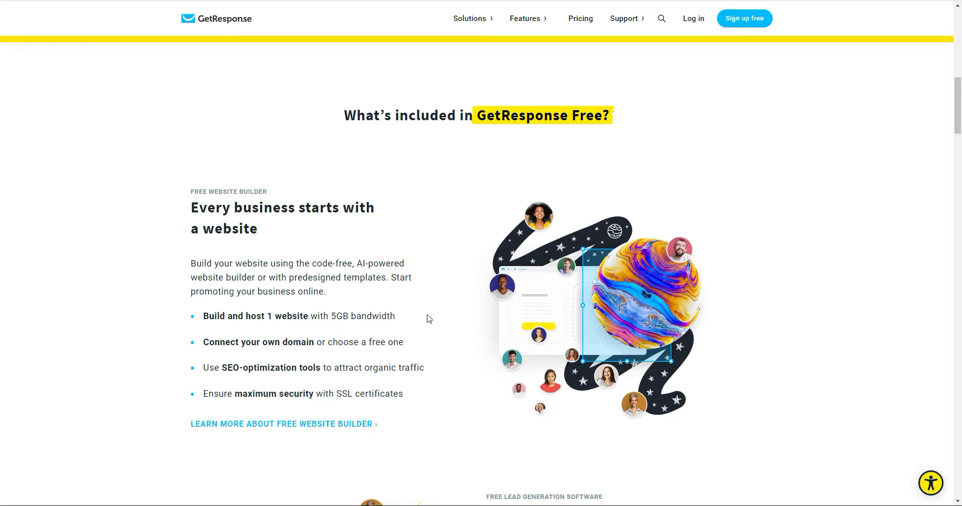
{"action": "scroll", "scroll_direction": "down", "scroll_amount": 3}
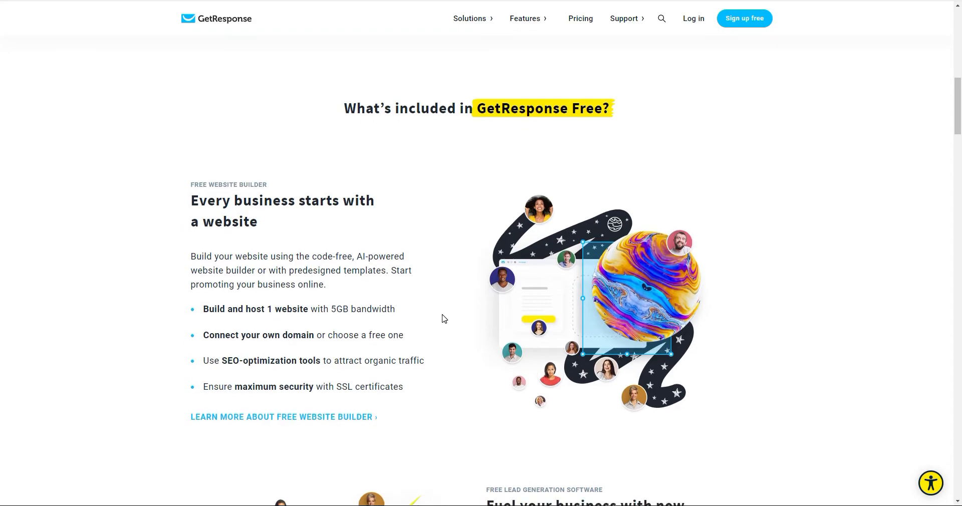
{"action": "scroll", "scroll_direction": "down", "scroll_amount": 3}
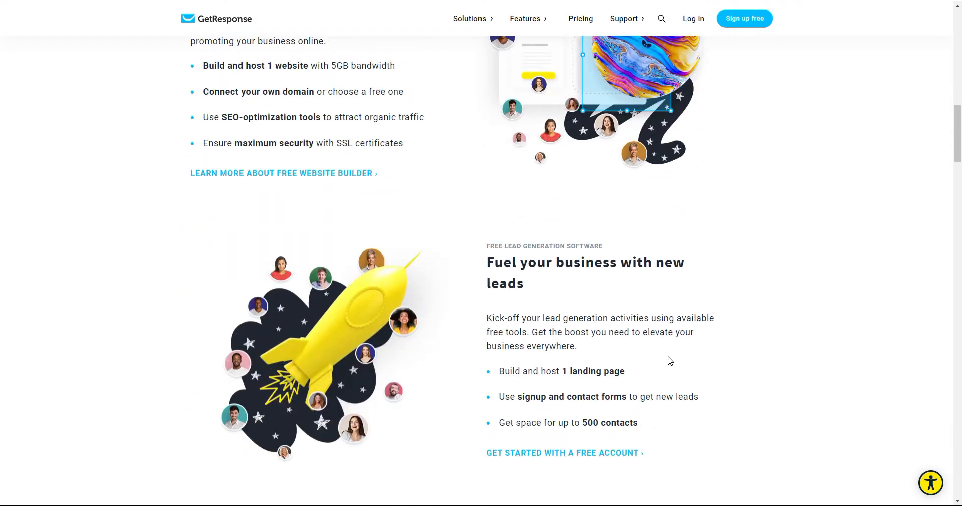
{"action": "mouse_move", "coordinate": [655, 376]}
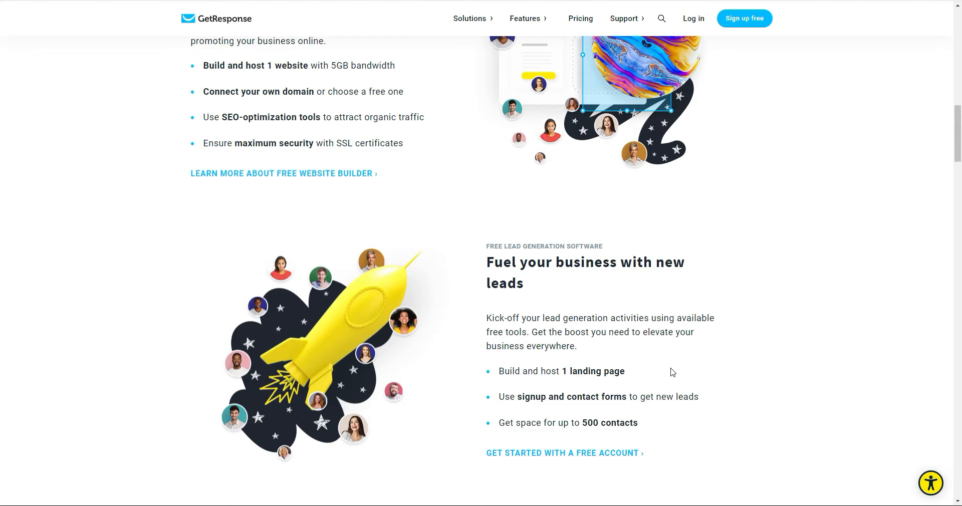
{"action": "mouse_move", "coordinate": [664, 375]}
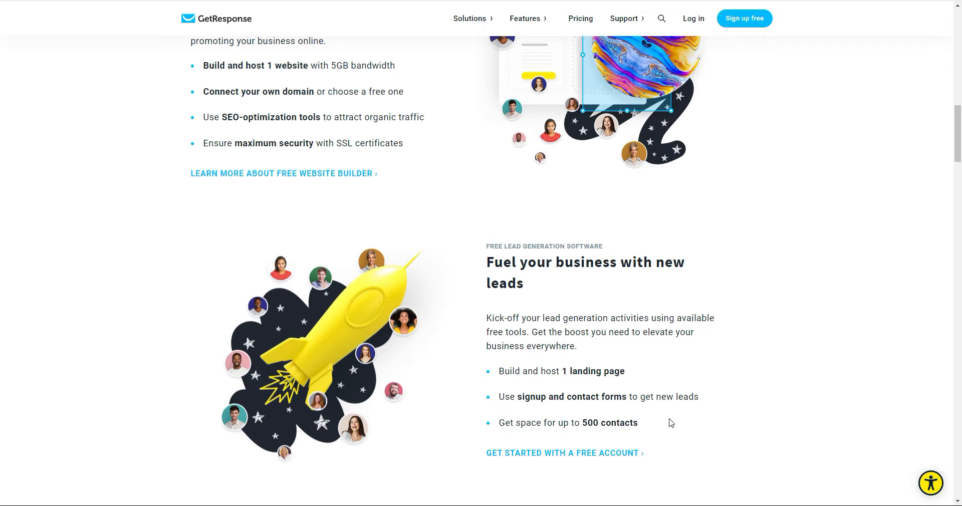
{"action": "mouse_move", "coordinate": [681, 410]}
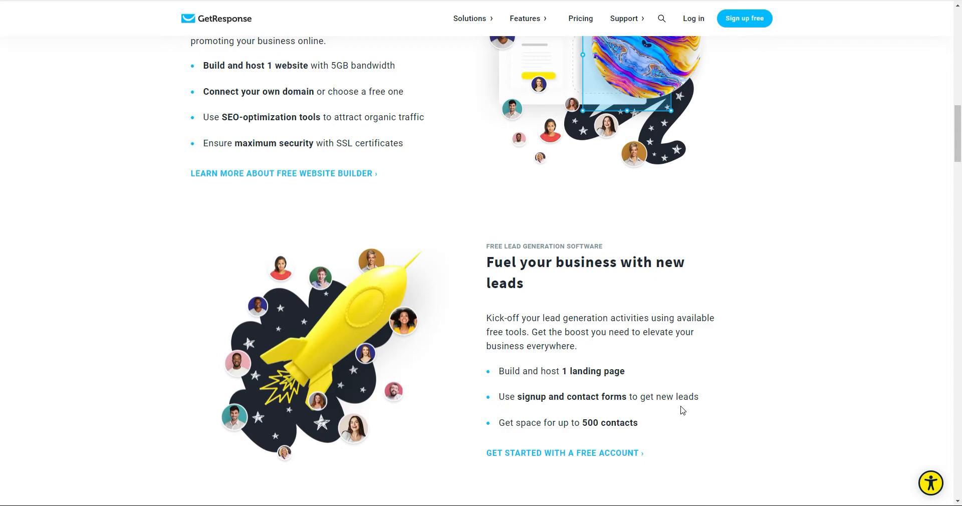
{"action": "mouse_move", "coordinate": [687, 402]}
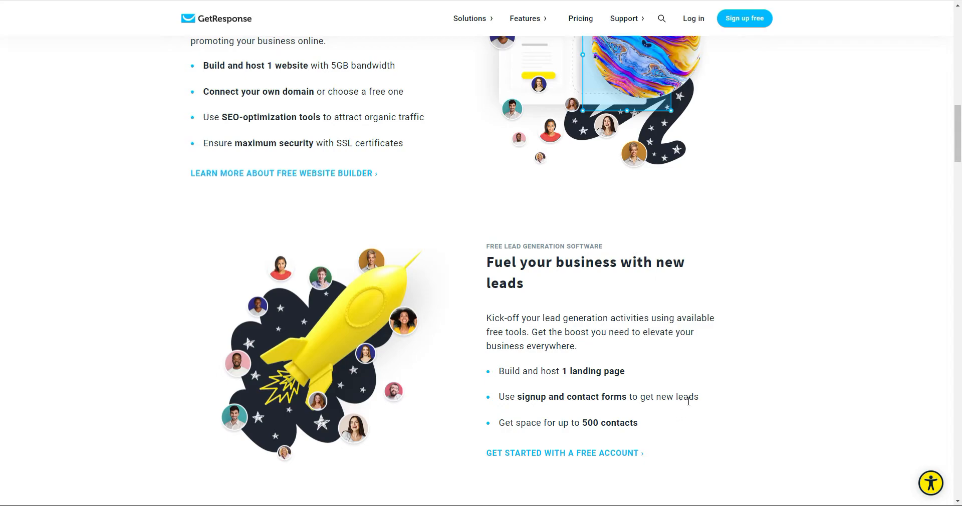
{"action": "scroll", "scroll_direction": "down", "scroll_amount": 3}
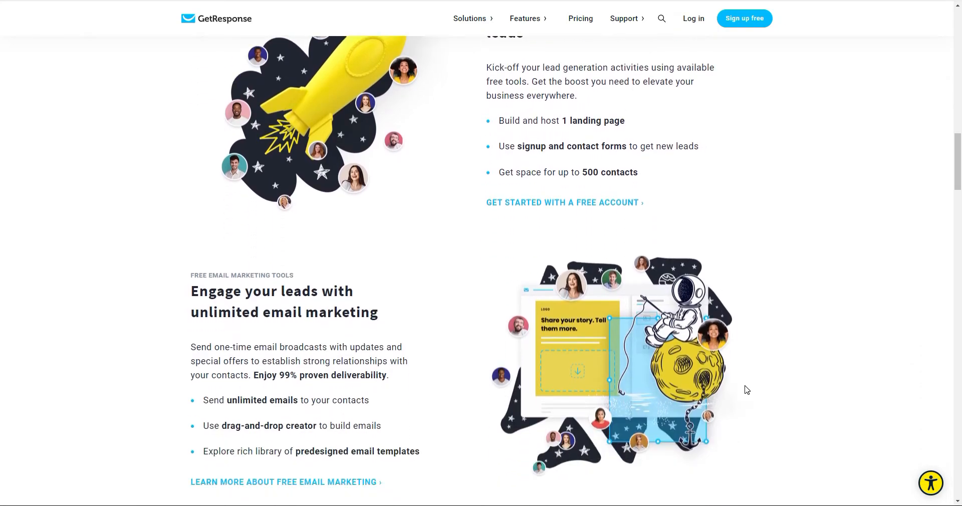
{"action": "scroll", "scroll_direction": "down", "scroll_amount": 3}
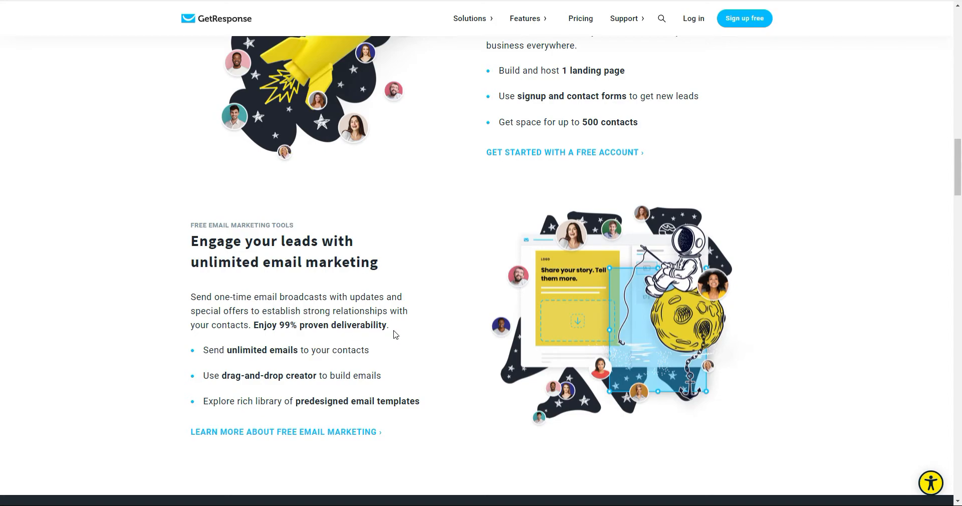
{"action": "mouse_move", "coordinate": [466, 338]}
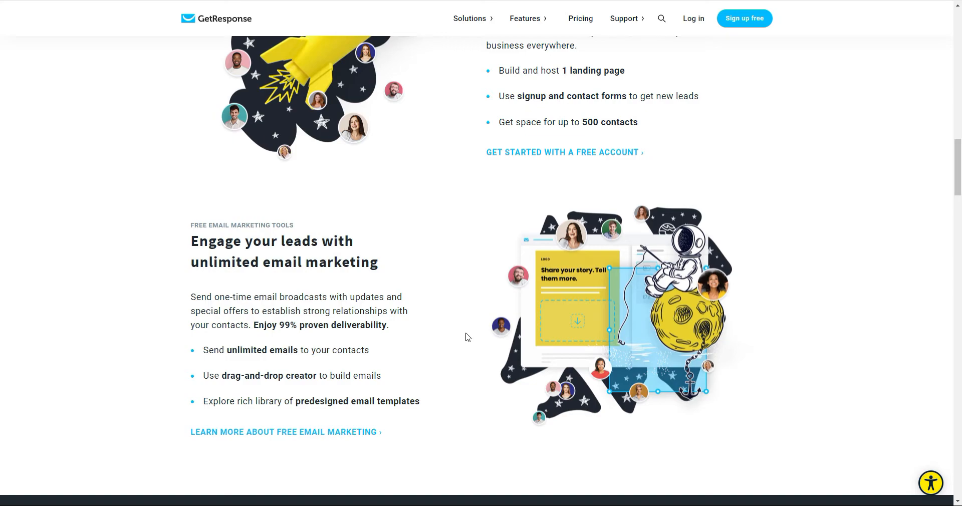
{"action": "mouse_move", "coordinate": [776, 373]}
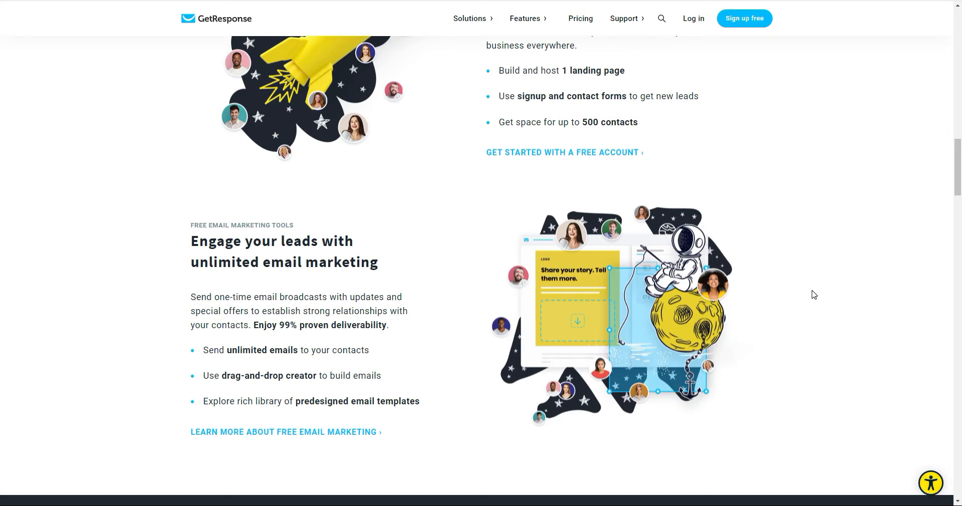
{"action": "mouse_move", "coordinate": [810, 294]}
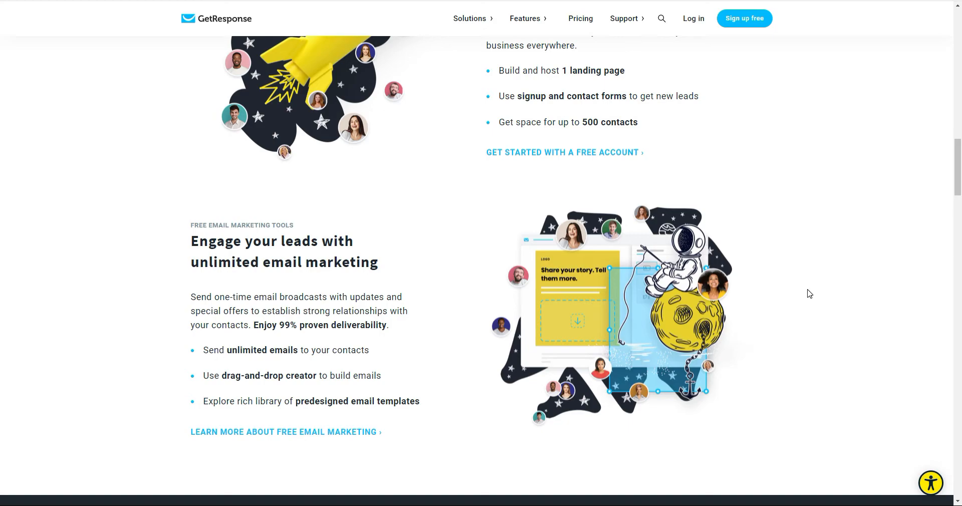
{"action": "mouse_move", "coordinate": [755, 241]}
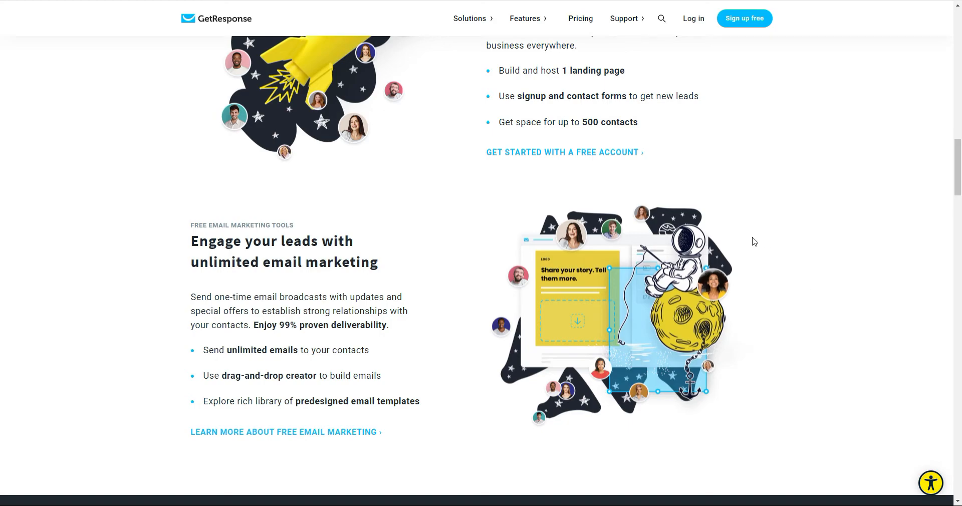
{"action": "mouse_move", "coordinate": [487, 165]}
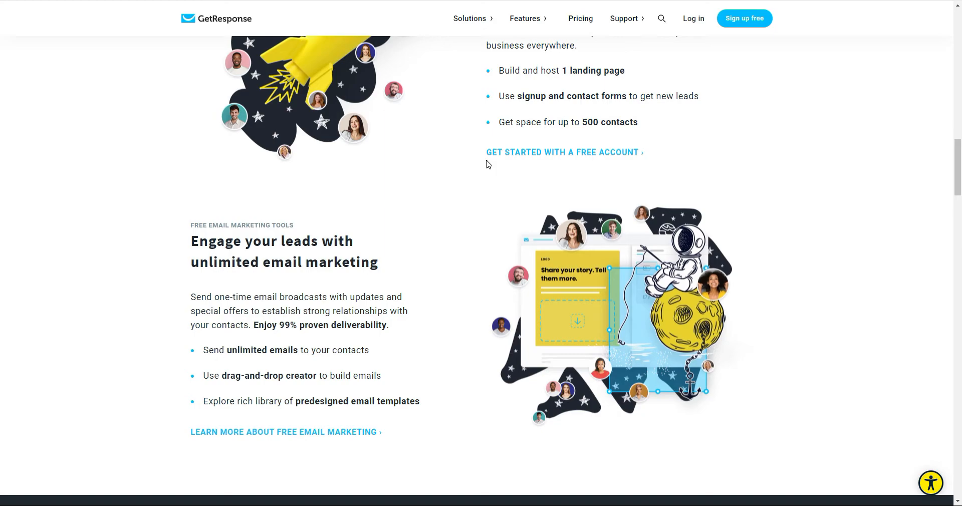
{"action": "mouse_move", "coordinate": [463, 238]}
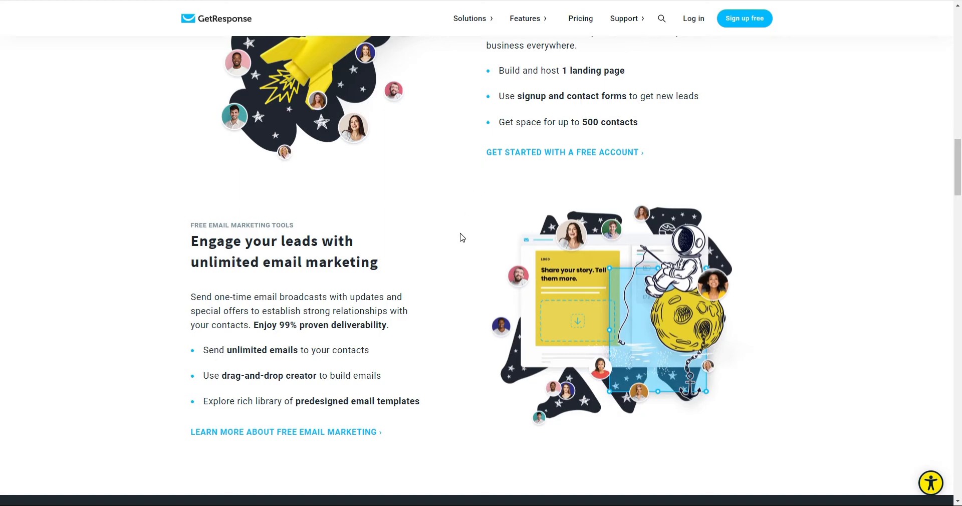
{"action": "mouse_move", "coordinate": [467, 263]}
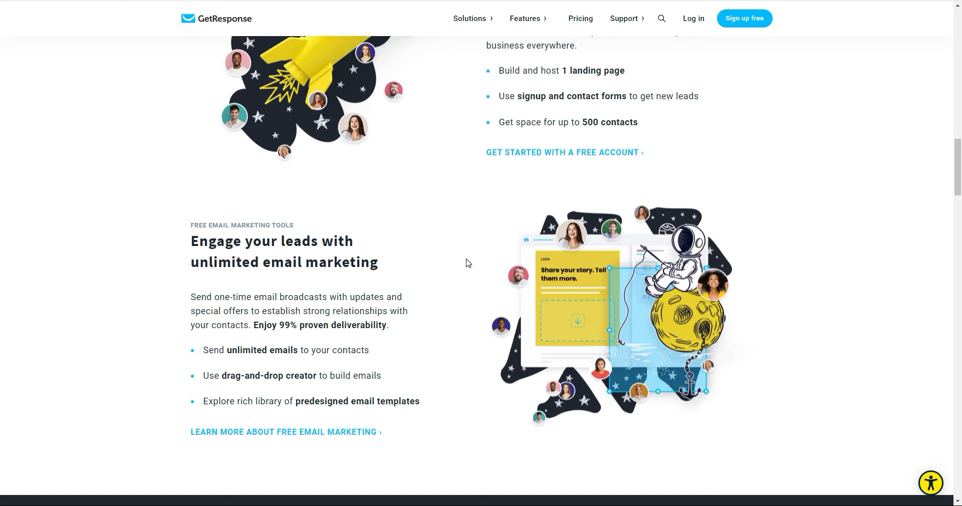
{"action": "mouse_move", "coordinate": [404, 7]}
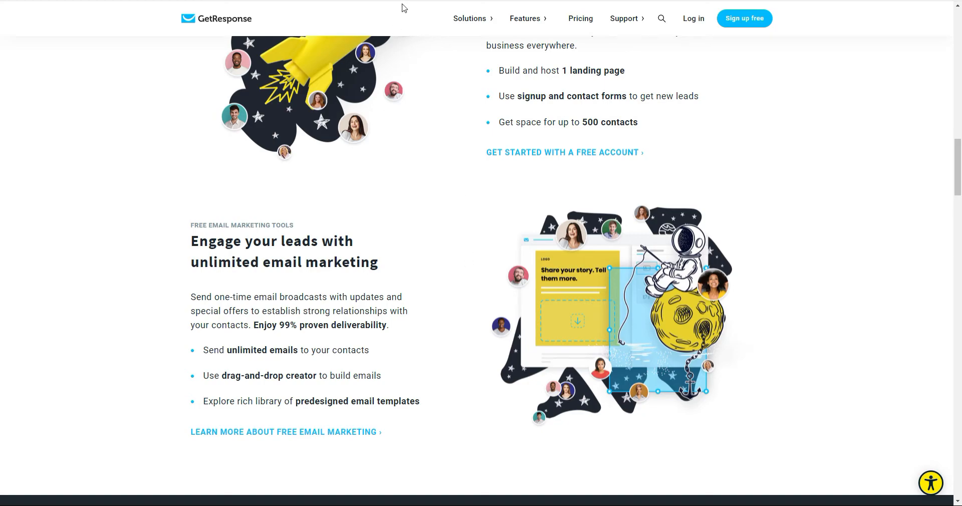
Show GetResponse pricing billed monthly: Basic £11, Plus £37, Professional £75, custom Max
{"action": "left_click", "coordinate": [579, 19]}
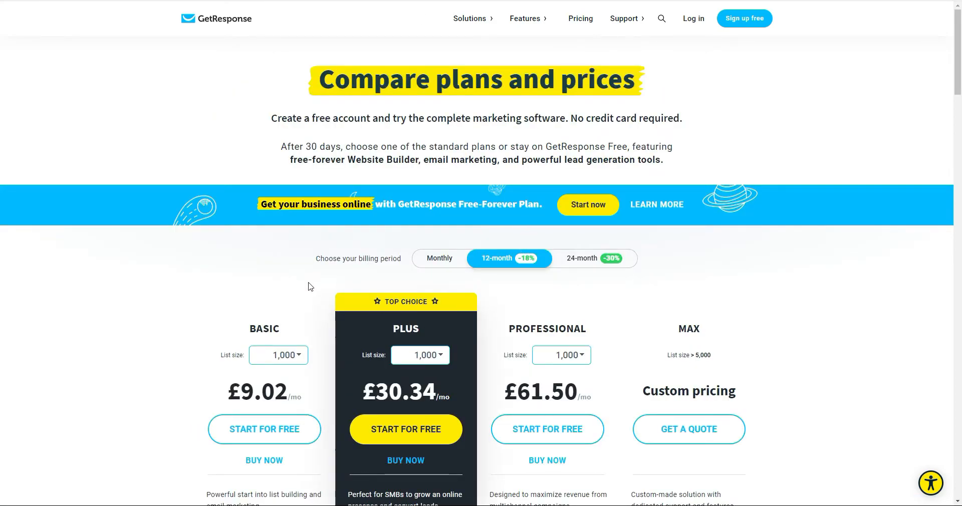
{"action": "scroll", "scroll_direction": "down", "scroll_amount": 3}
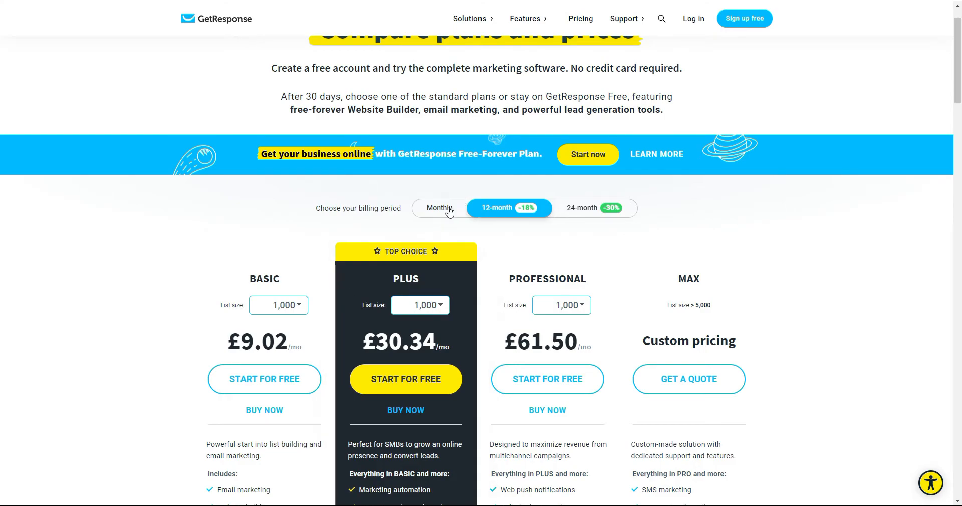
{"action": "left_click", "coordinate": [439, 208]}
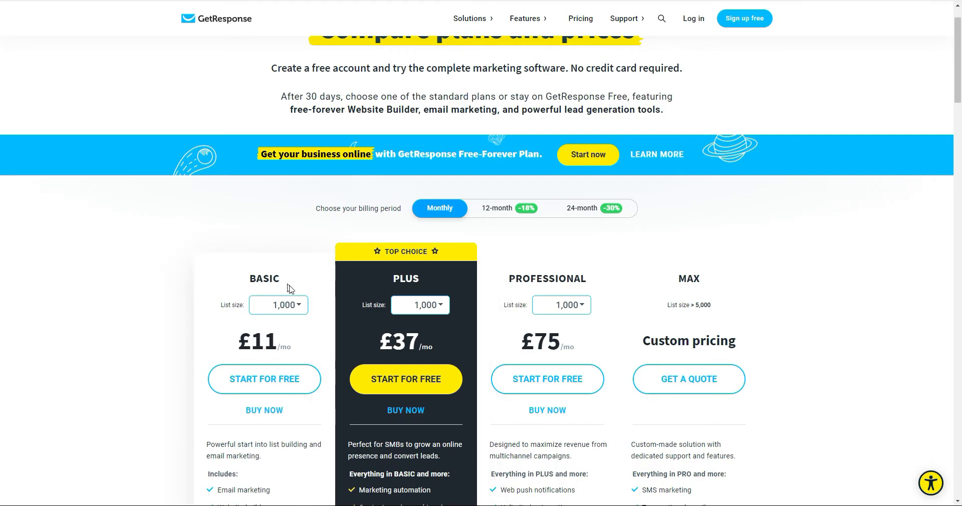
{"action": "mouse_move", "coordinate": [324, 305]}
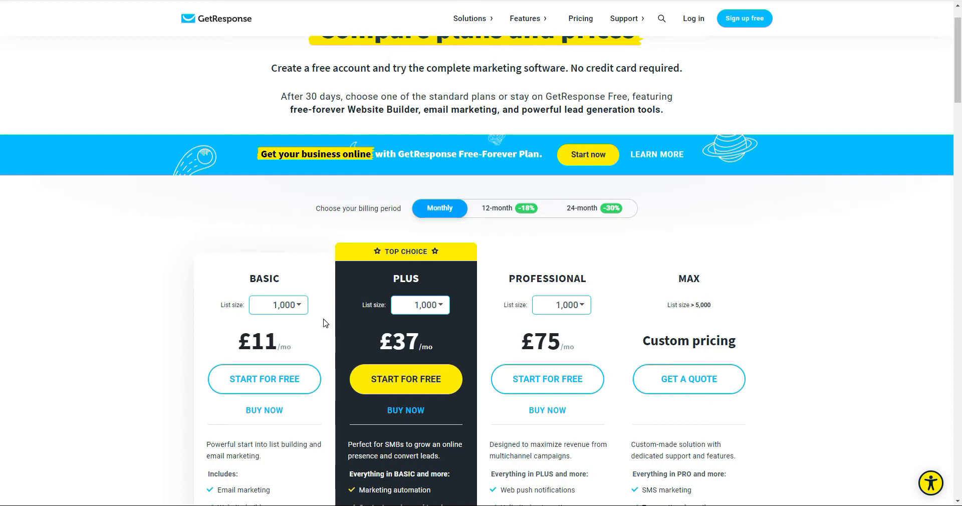
{"action": "scroll", "scroll_direction": "down", "scroll_amount": 3}
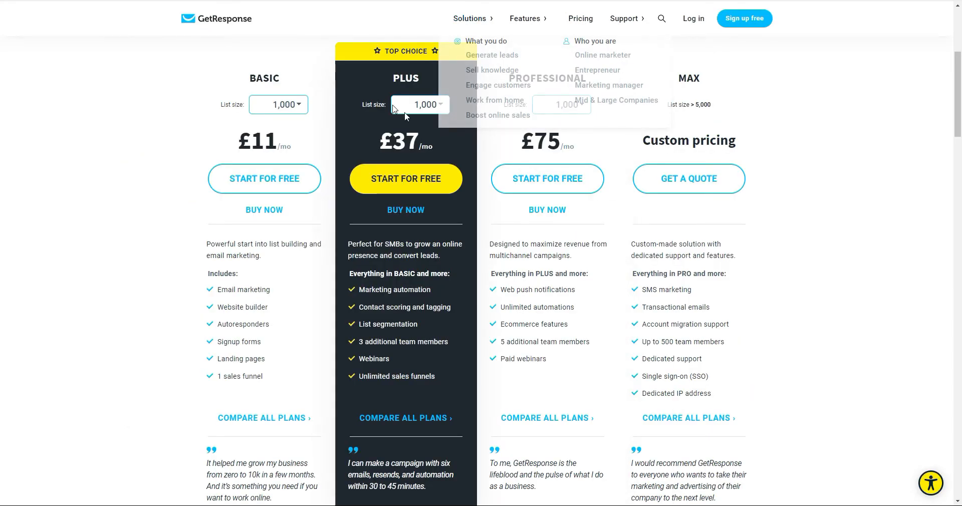
{"action": "mouse_move", "coordinate": [320, 11]}
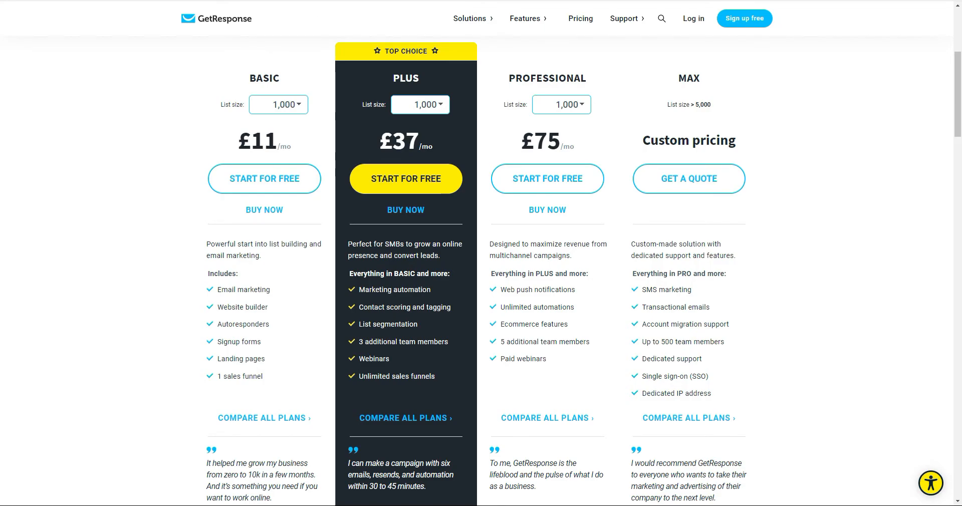
Review the plan feature lists from Basic to Max, then switch to the ClickFunnels pricing tab
{"action": "scroll", "scroll_direction": "down", "scroll_amount": 3}
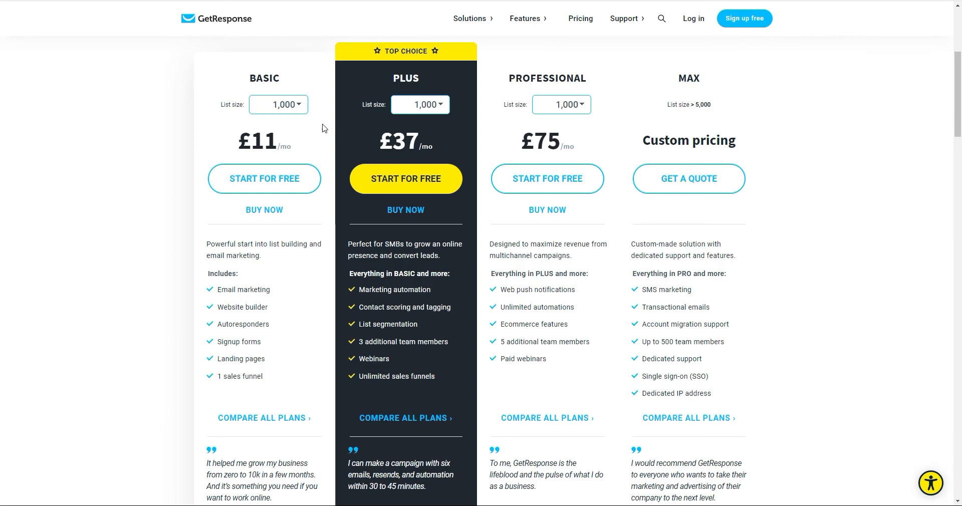
{"action": "mouse_move", "coordinate": [301, 38]}
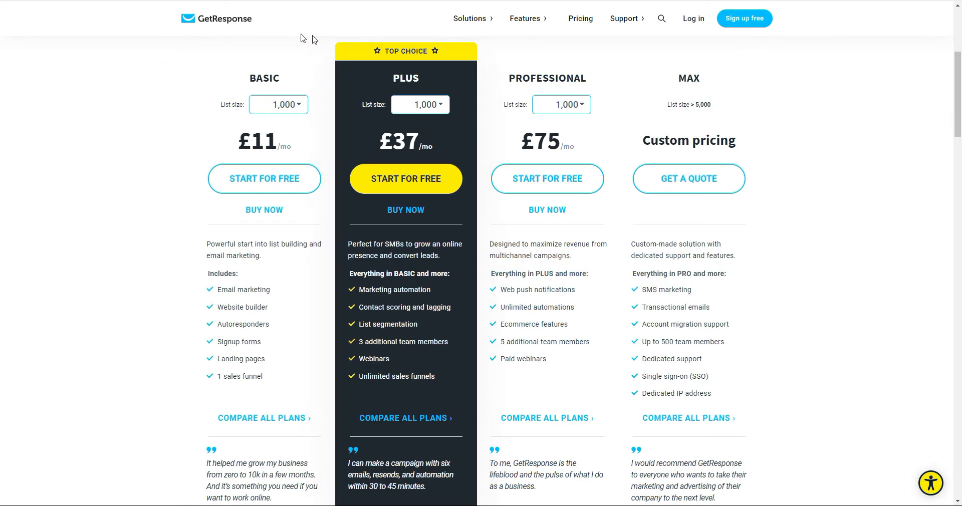
{"action": "mouse_move", "coordinate": [451, 85]}
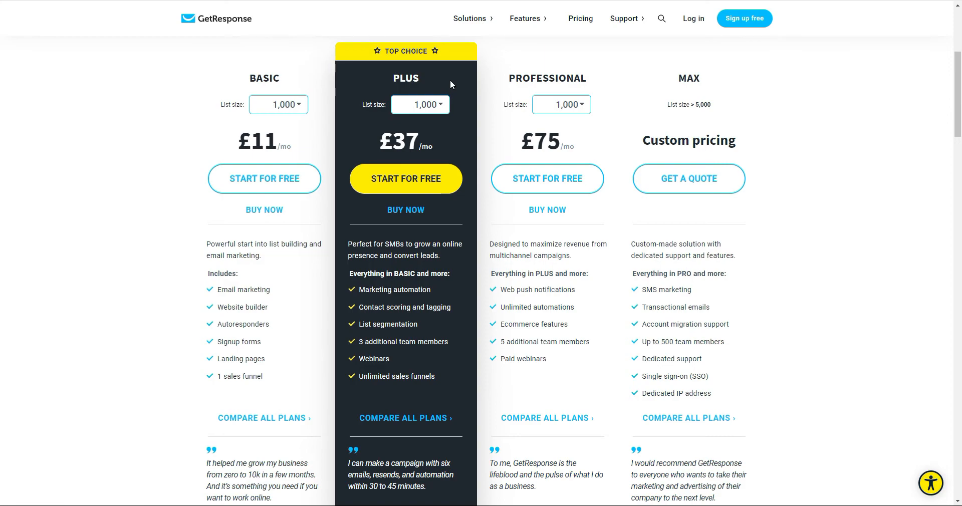
{"action": "left_click", "coordinate": [470, 18]}
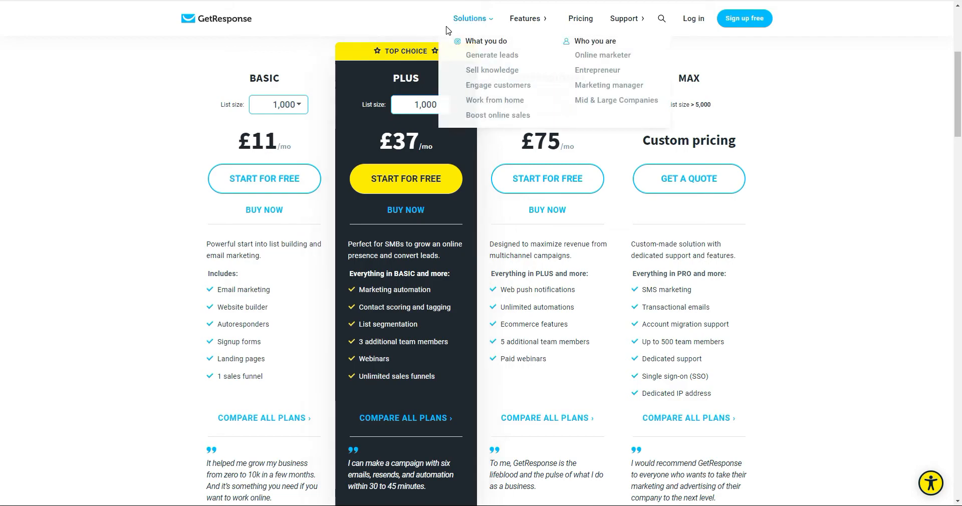
{"action": "mouse_move", "coordinate": [318, 73]}
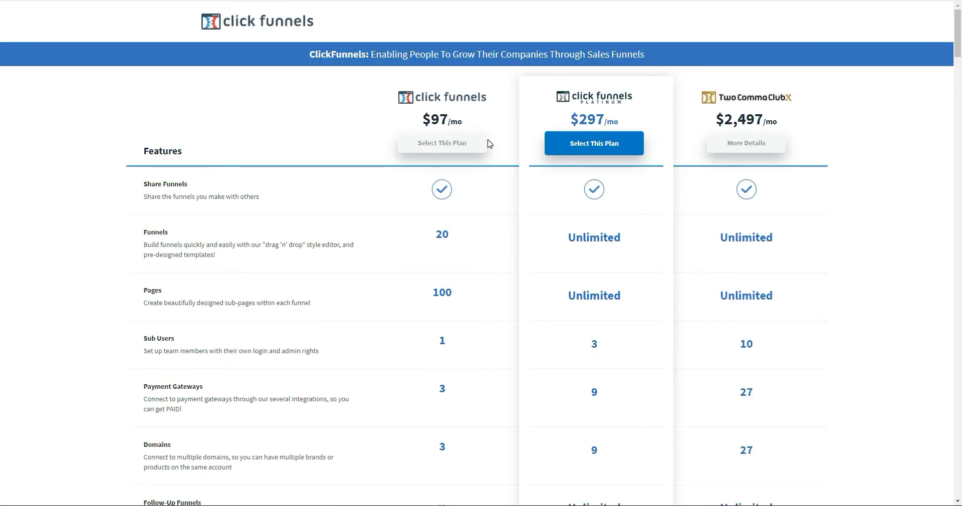
{"action": "mouse_move", "coordinate": [478, 126]}
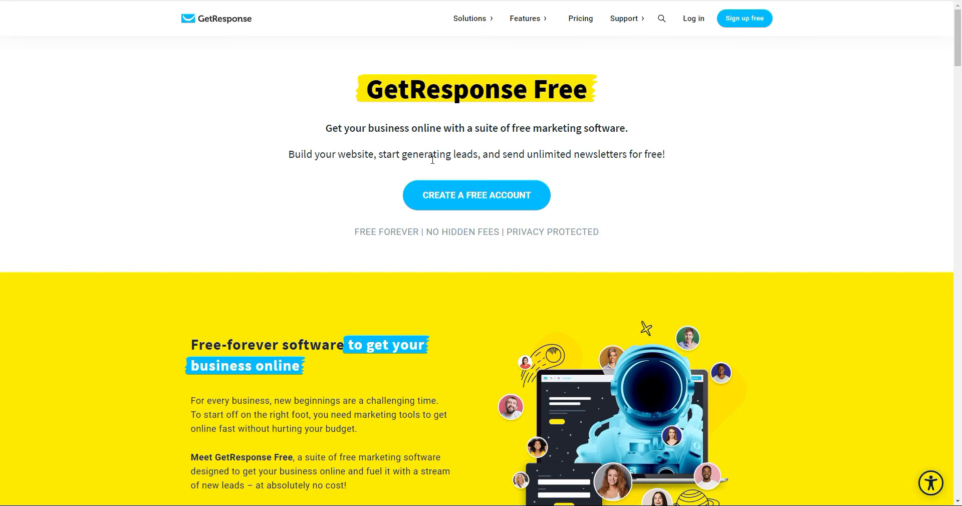
{"action": "mouse_move", "coordinate": [647, 204]}
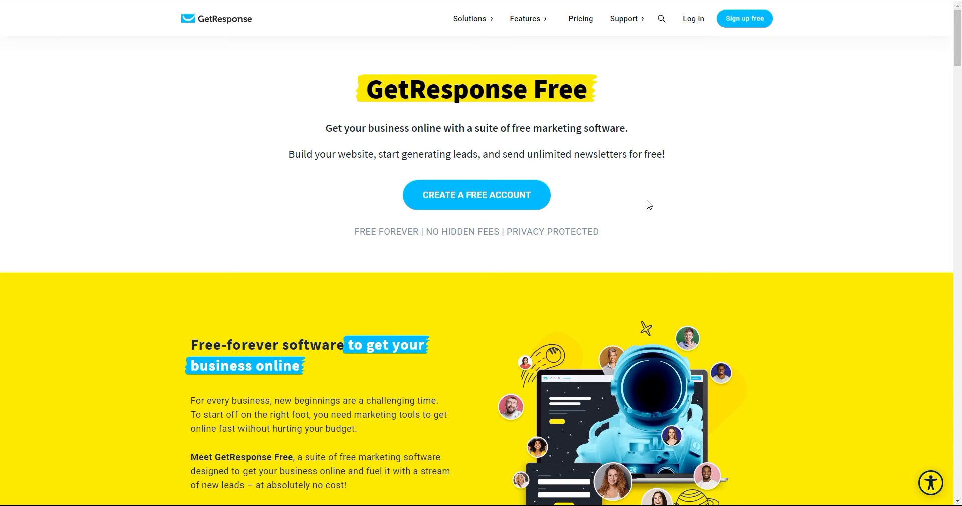
{"action": "mouse_move", "coordinate": [651, 207]}
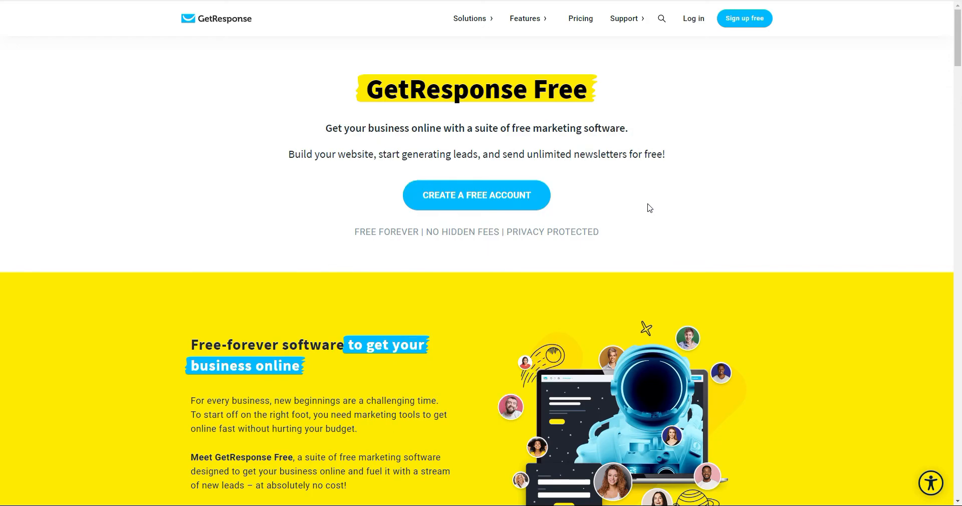
{"action": "mouse_move", "coordinate": [229, 11]}
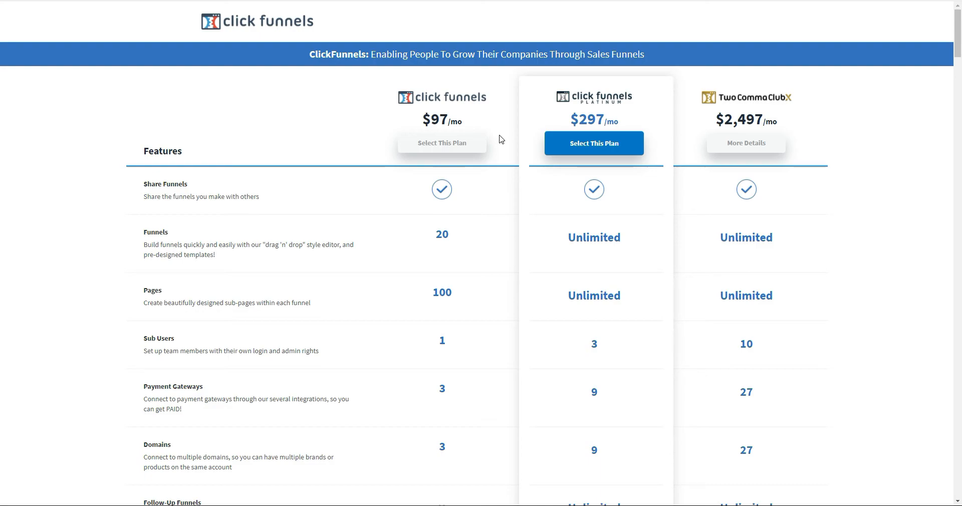
{"action": "mouse_move", "coordinate": [489, 99]}
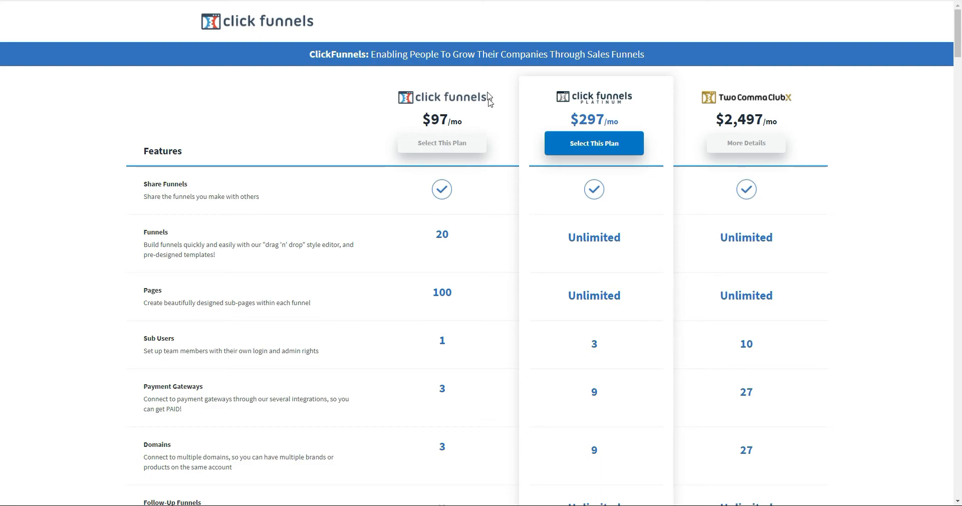
Return to the GetResponse tab listing Basic £11, Plus £37, Professional £75 and Max
{"action": "left_click", "coordinate": [525, 18]}
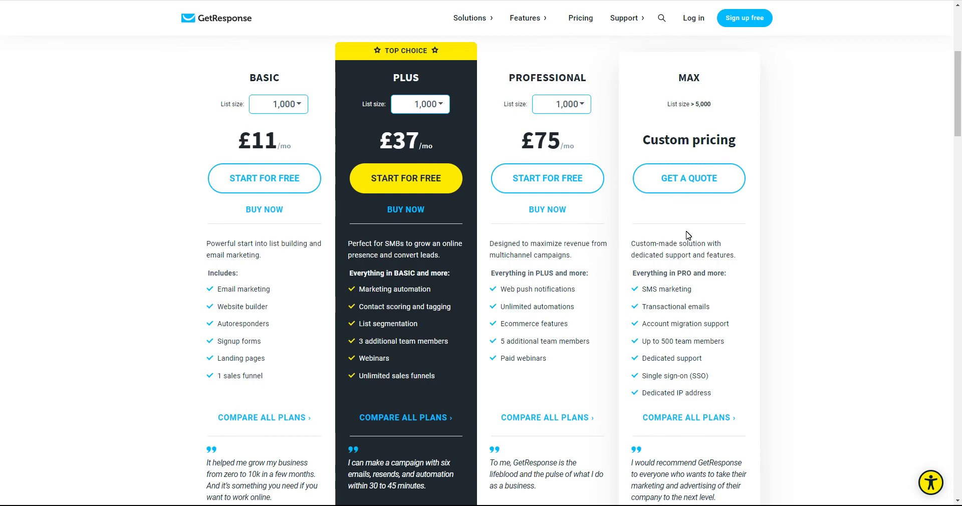
{"action": "mouse_move", "coordinate": [284, 257]}
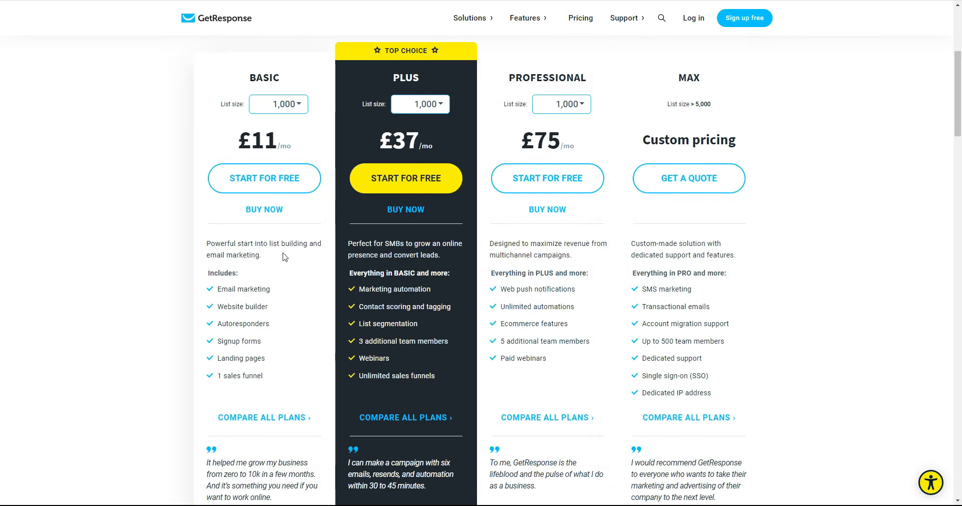